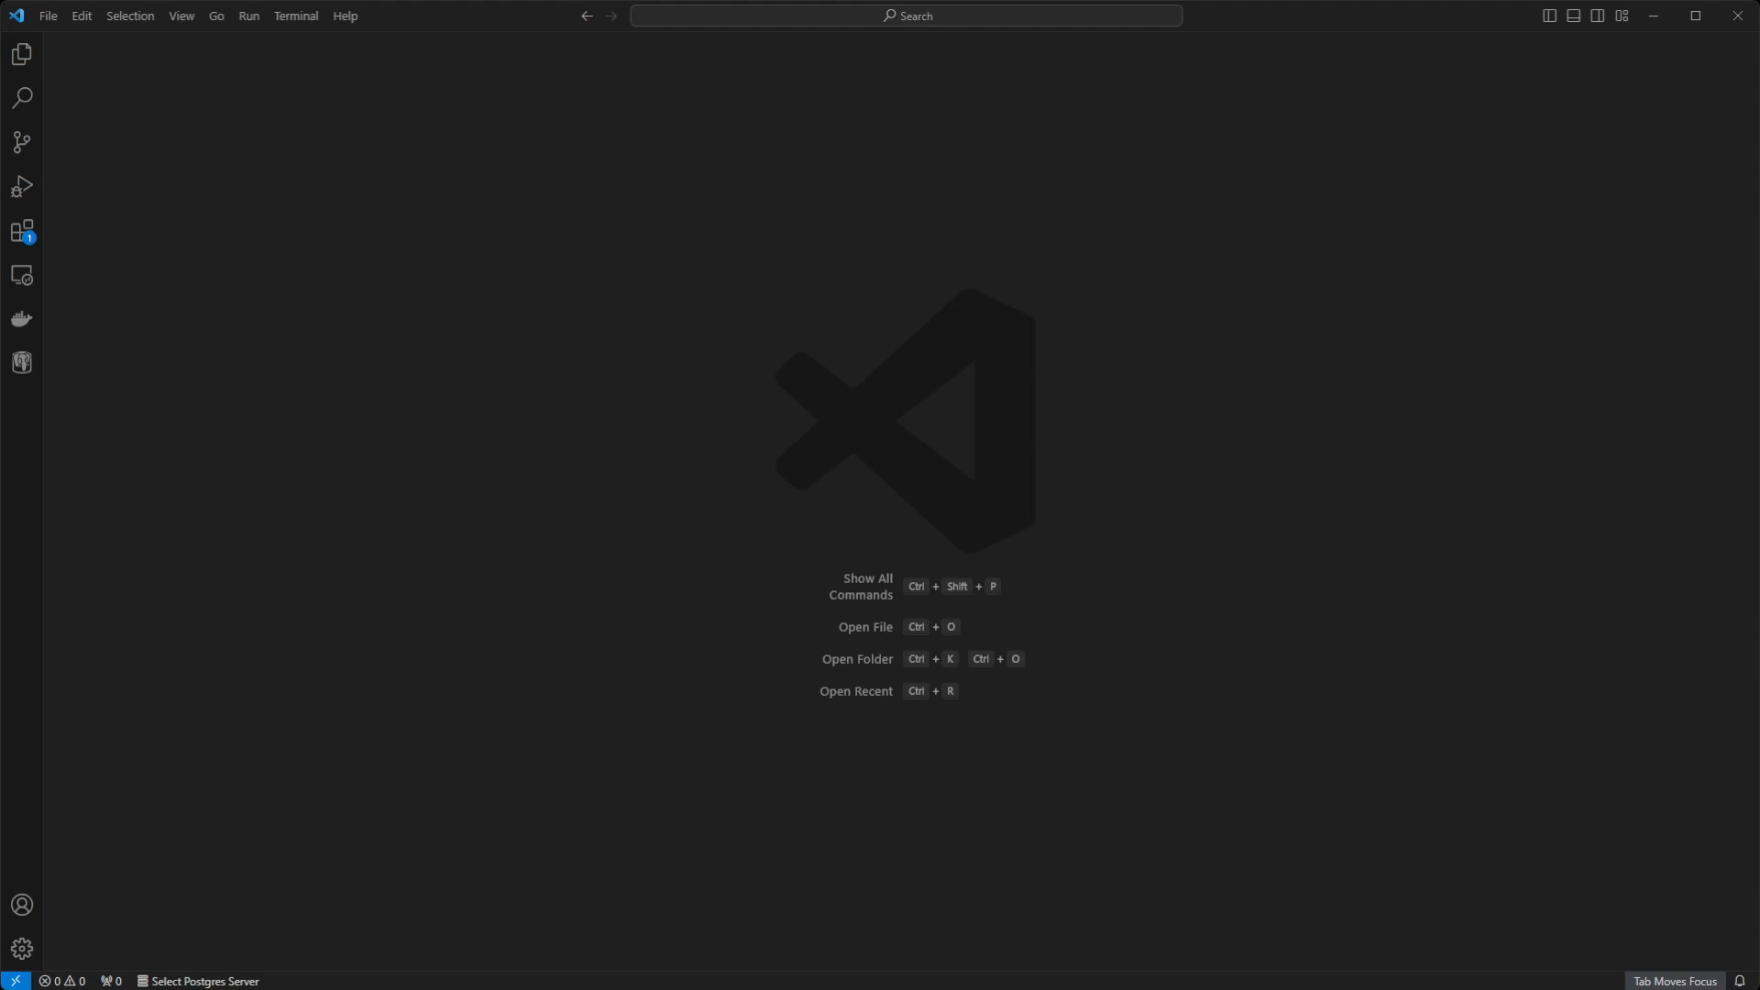
pyautogui.moveTo(476, 231)
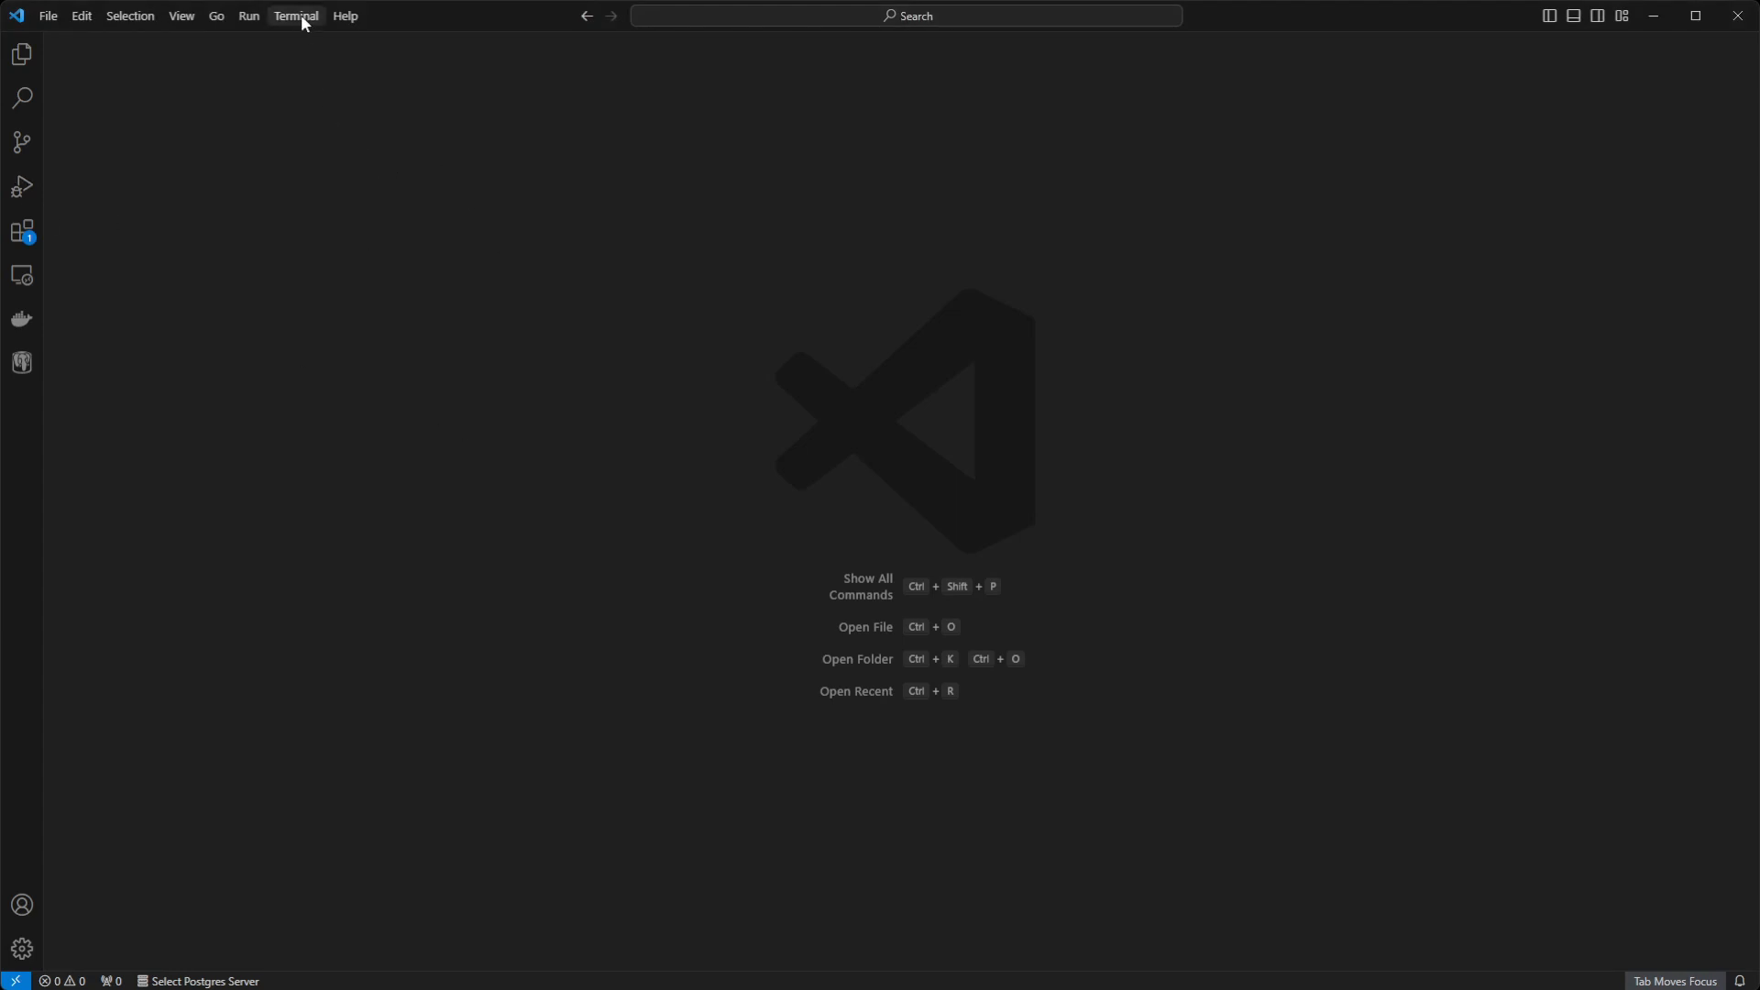
# Step: Start a new PowerShell integrated terminal from the Terminal menu
pyautogui.click(296, 15)
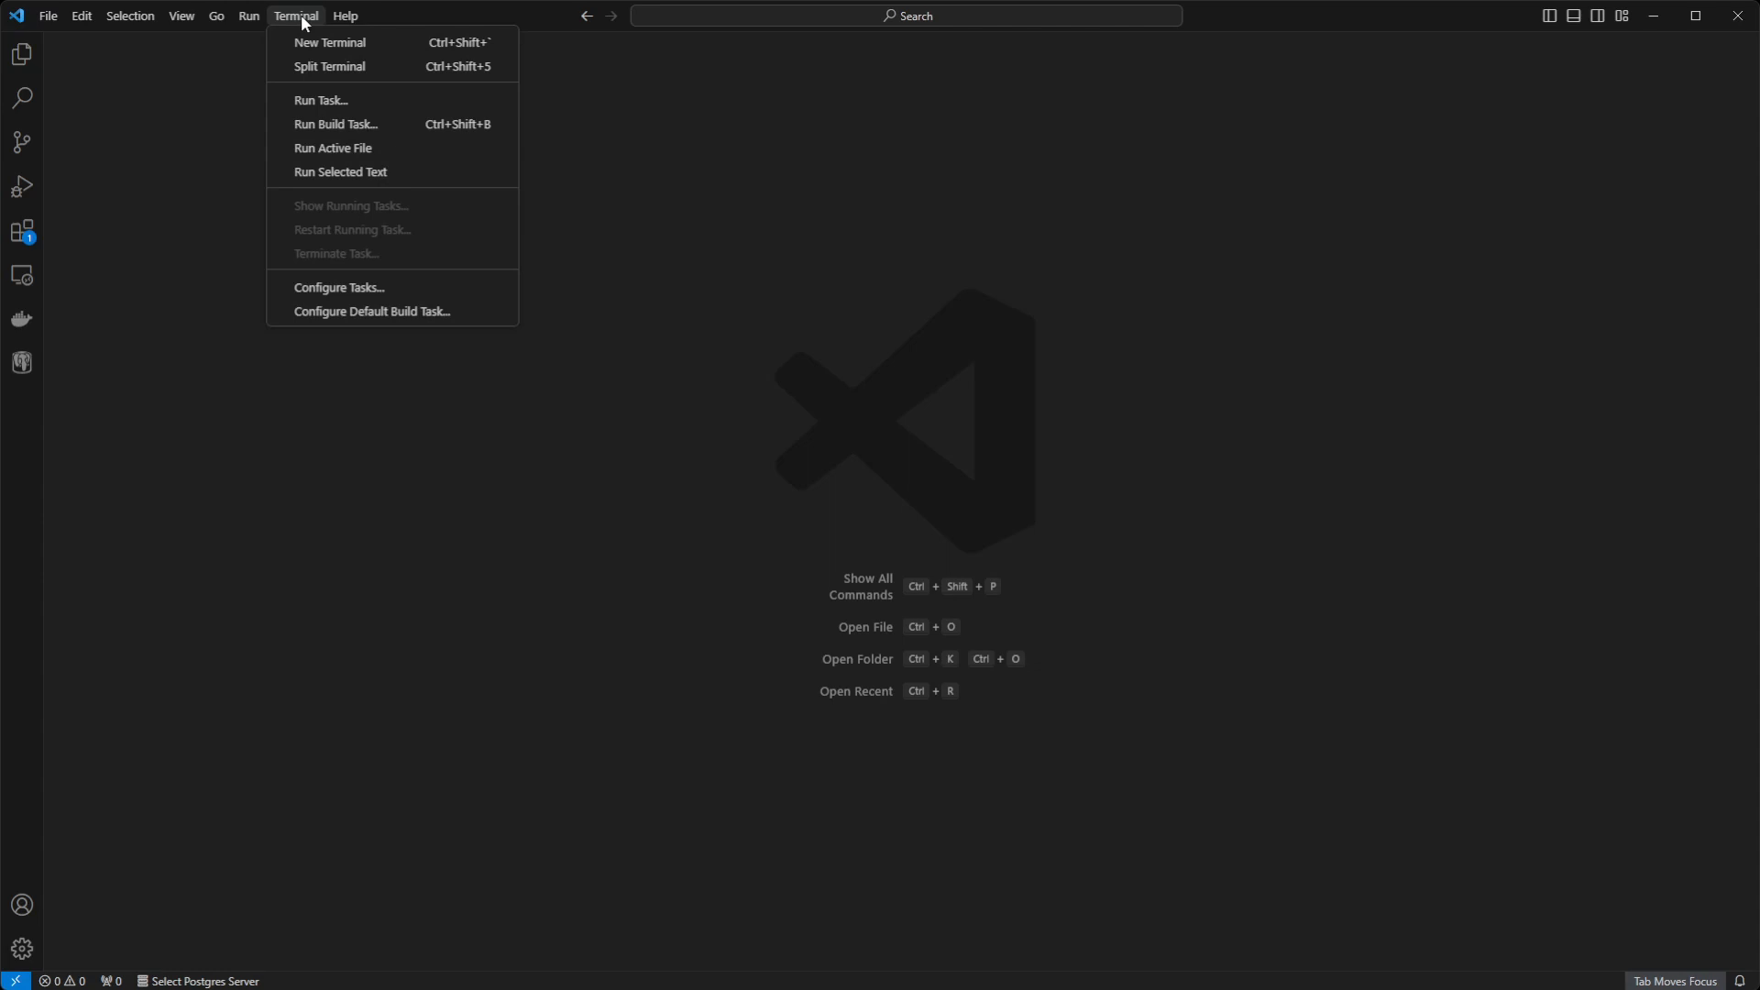
pyautogui.click(330, 43)
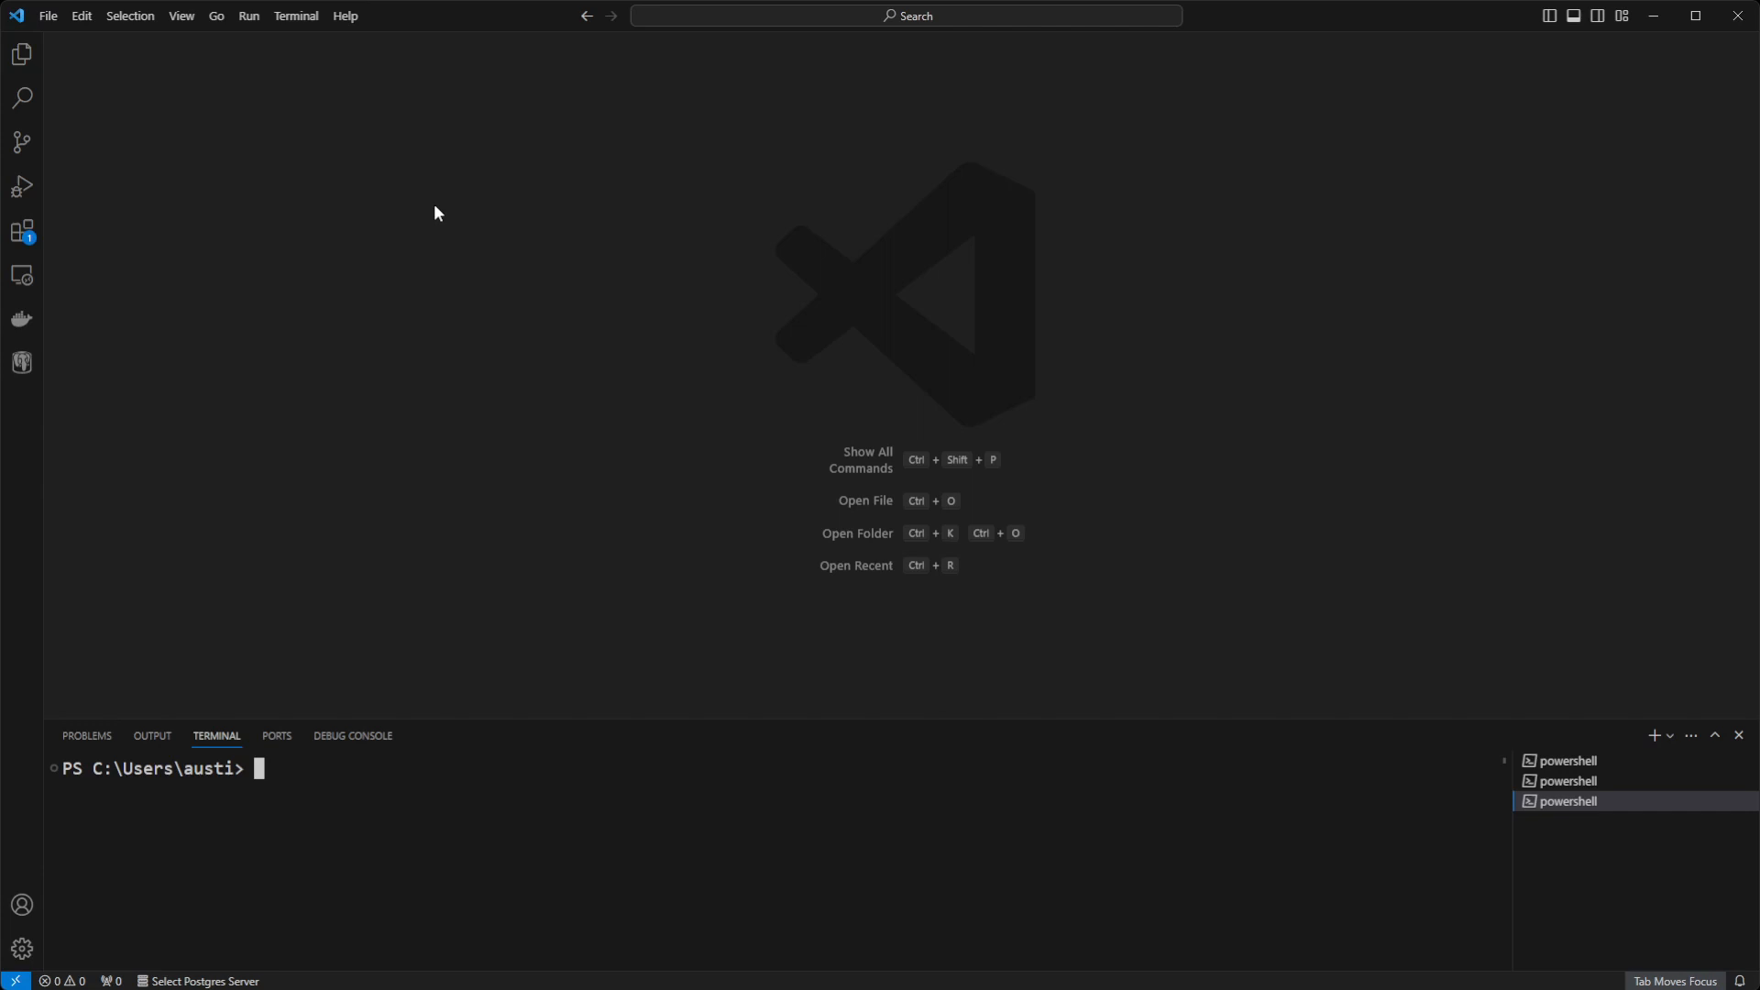
# Step: Run 'pip install pandas', which reports pandas and its dependencies already satisfied
pyautogui.write('pip in')
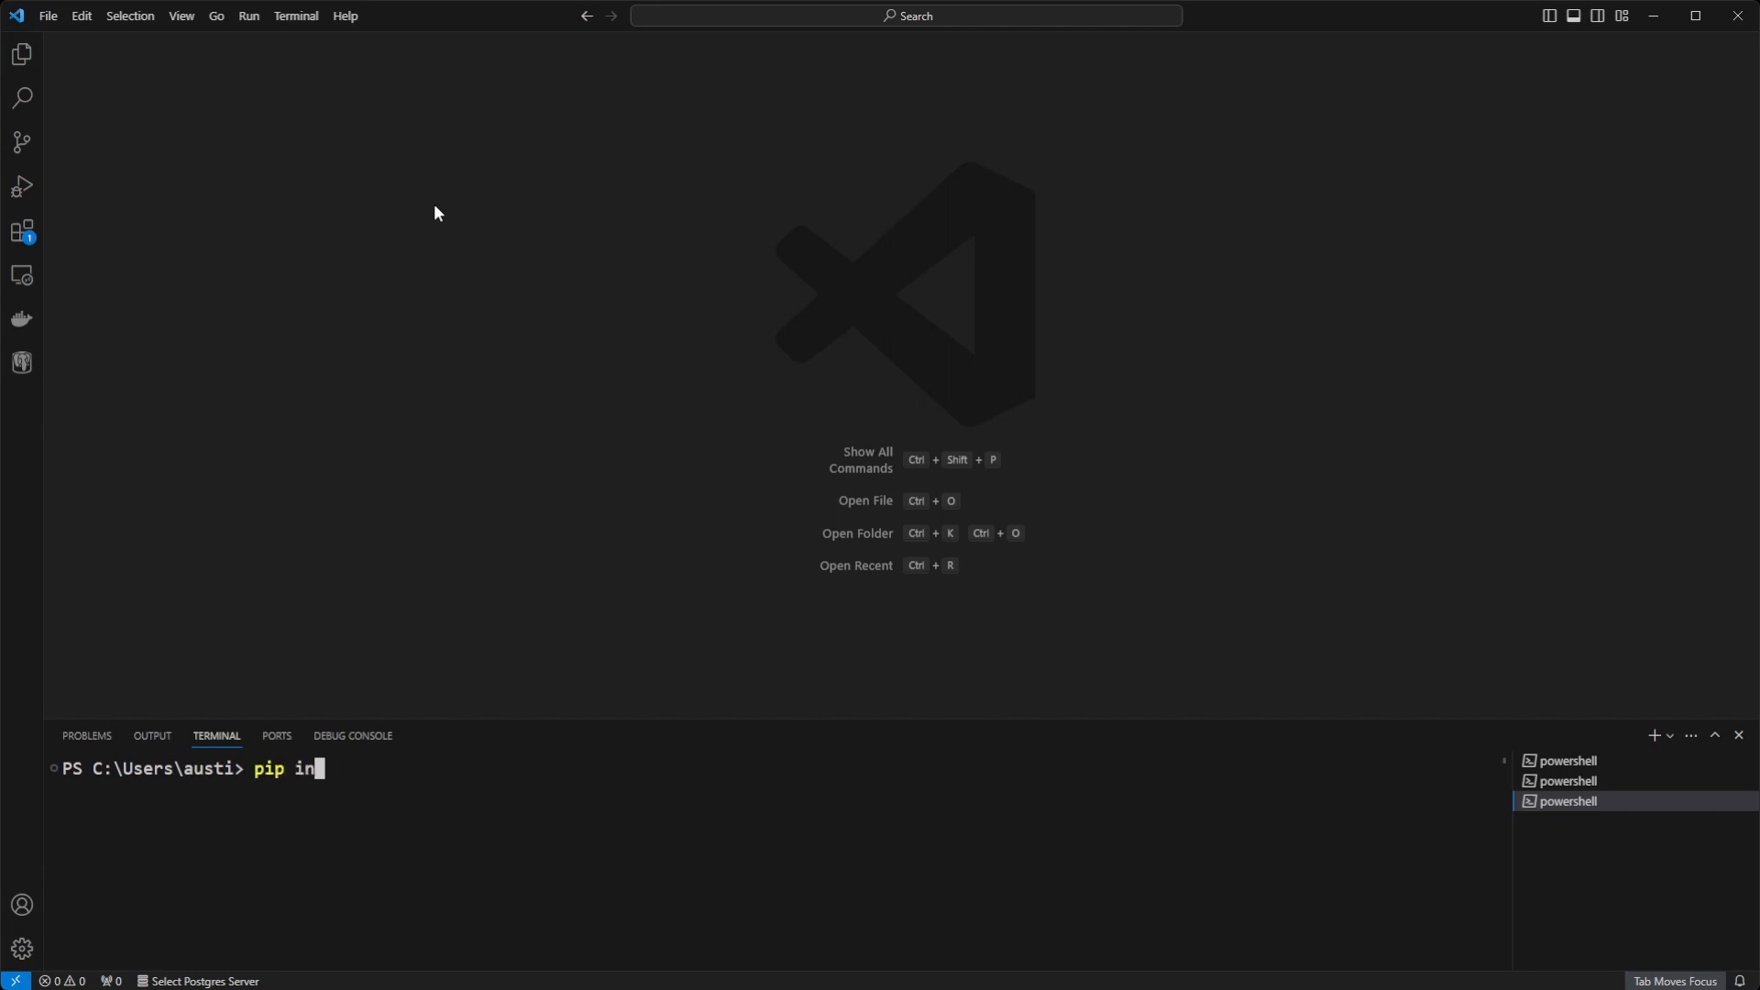
pyautogui.write('stall pandas')
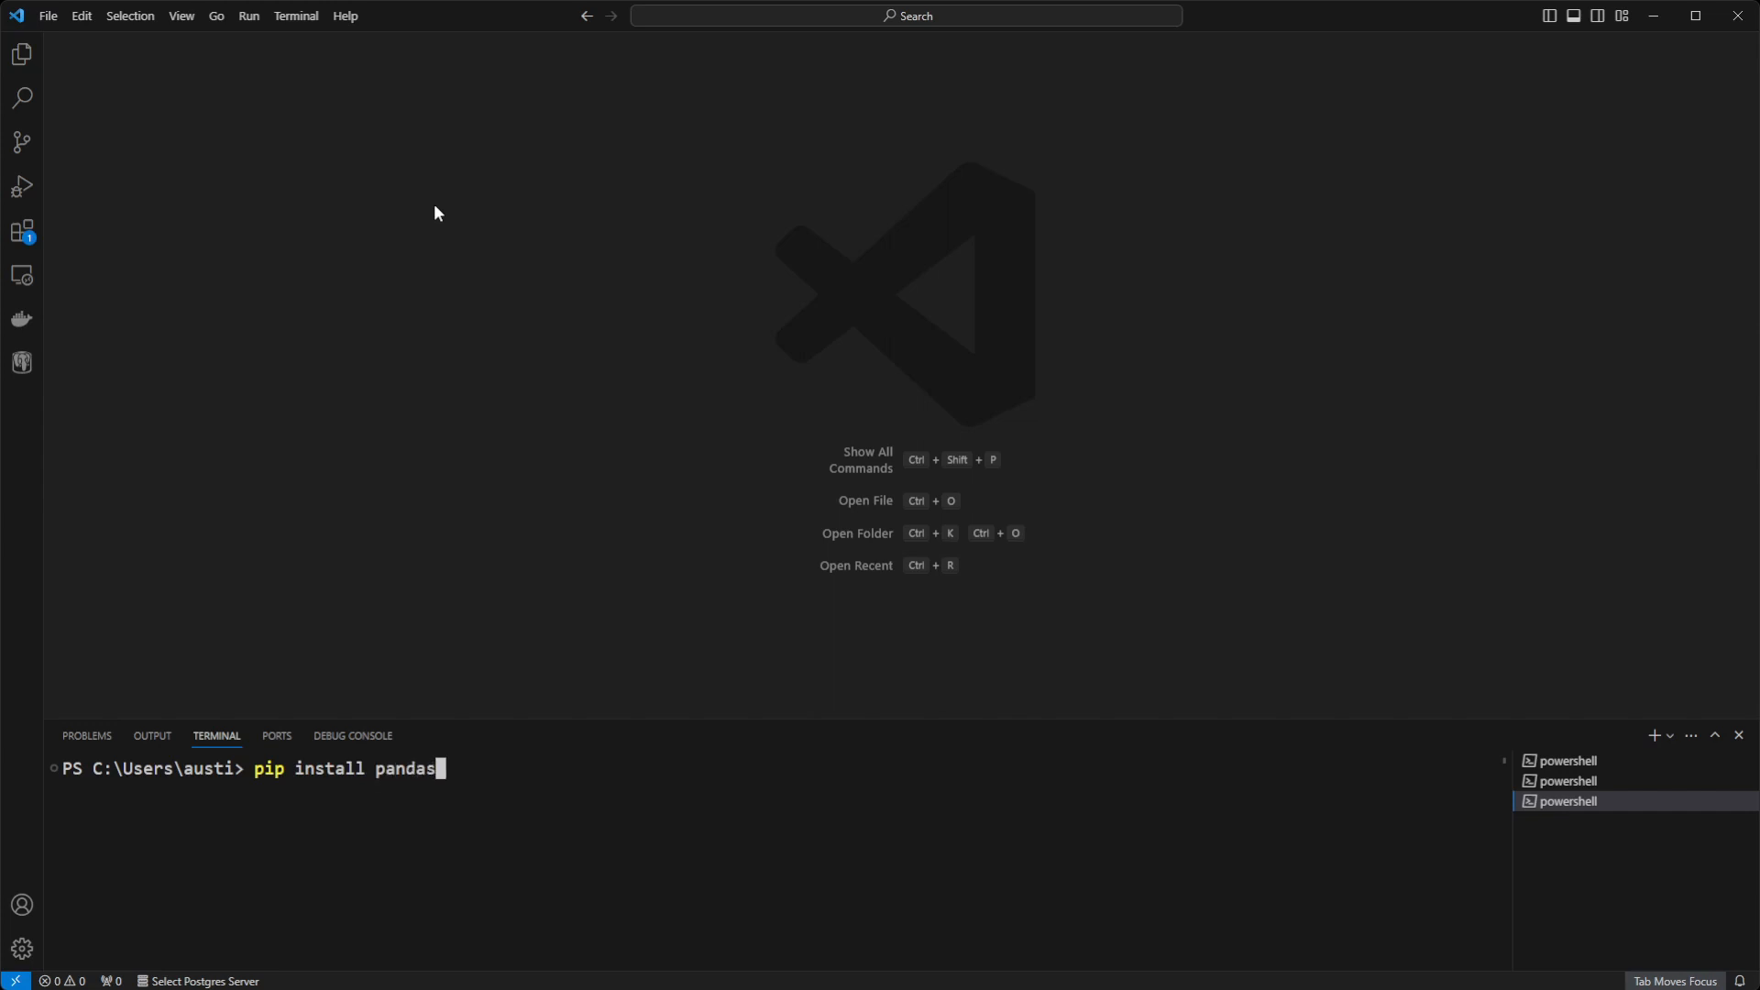
pyautogui.press('Return')
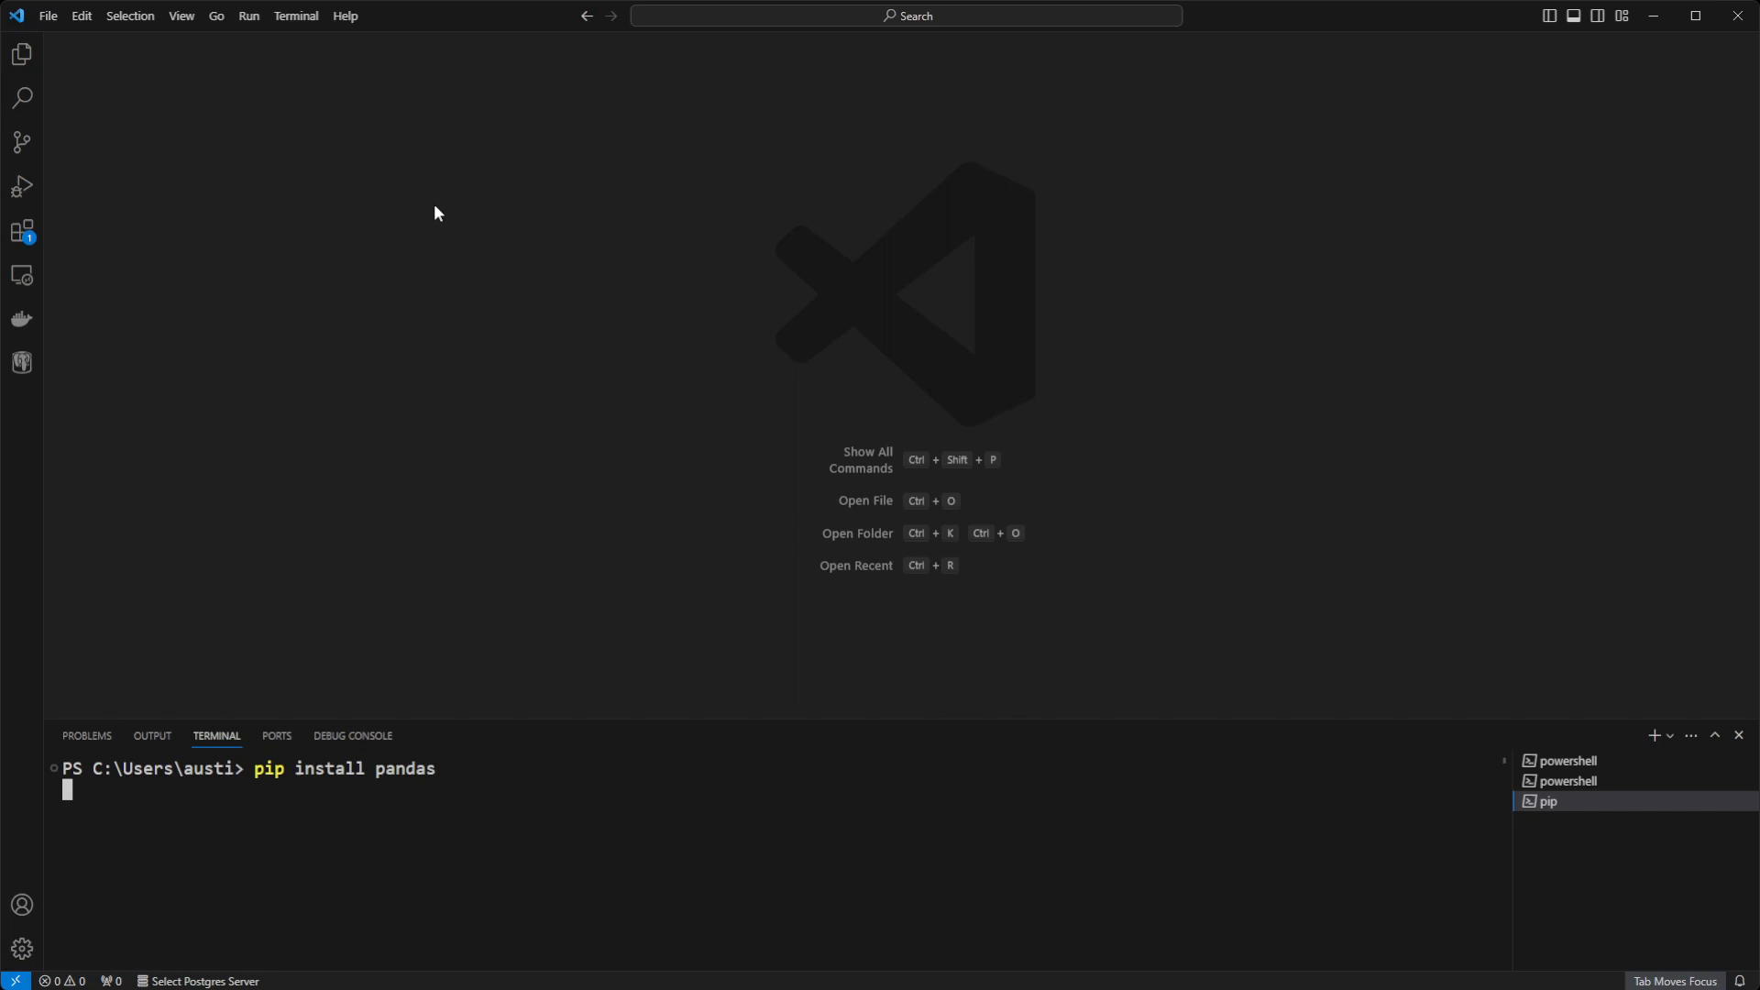
pyautogui.press('Return')
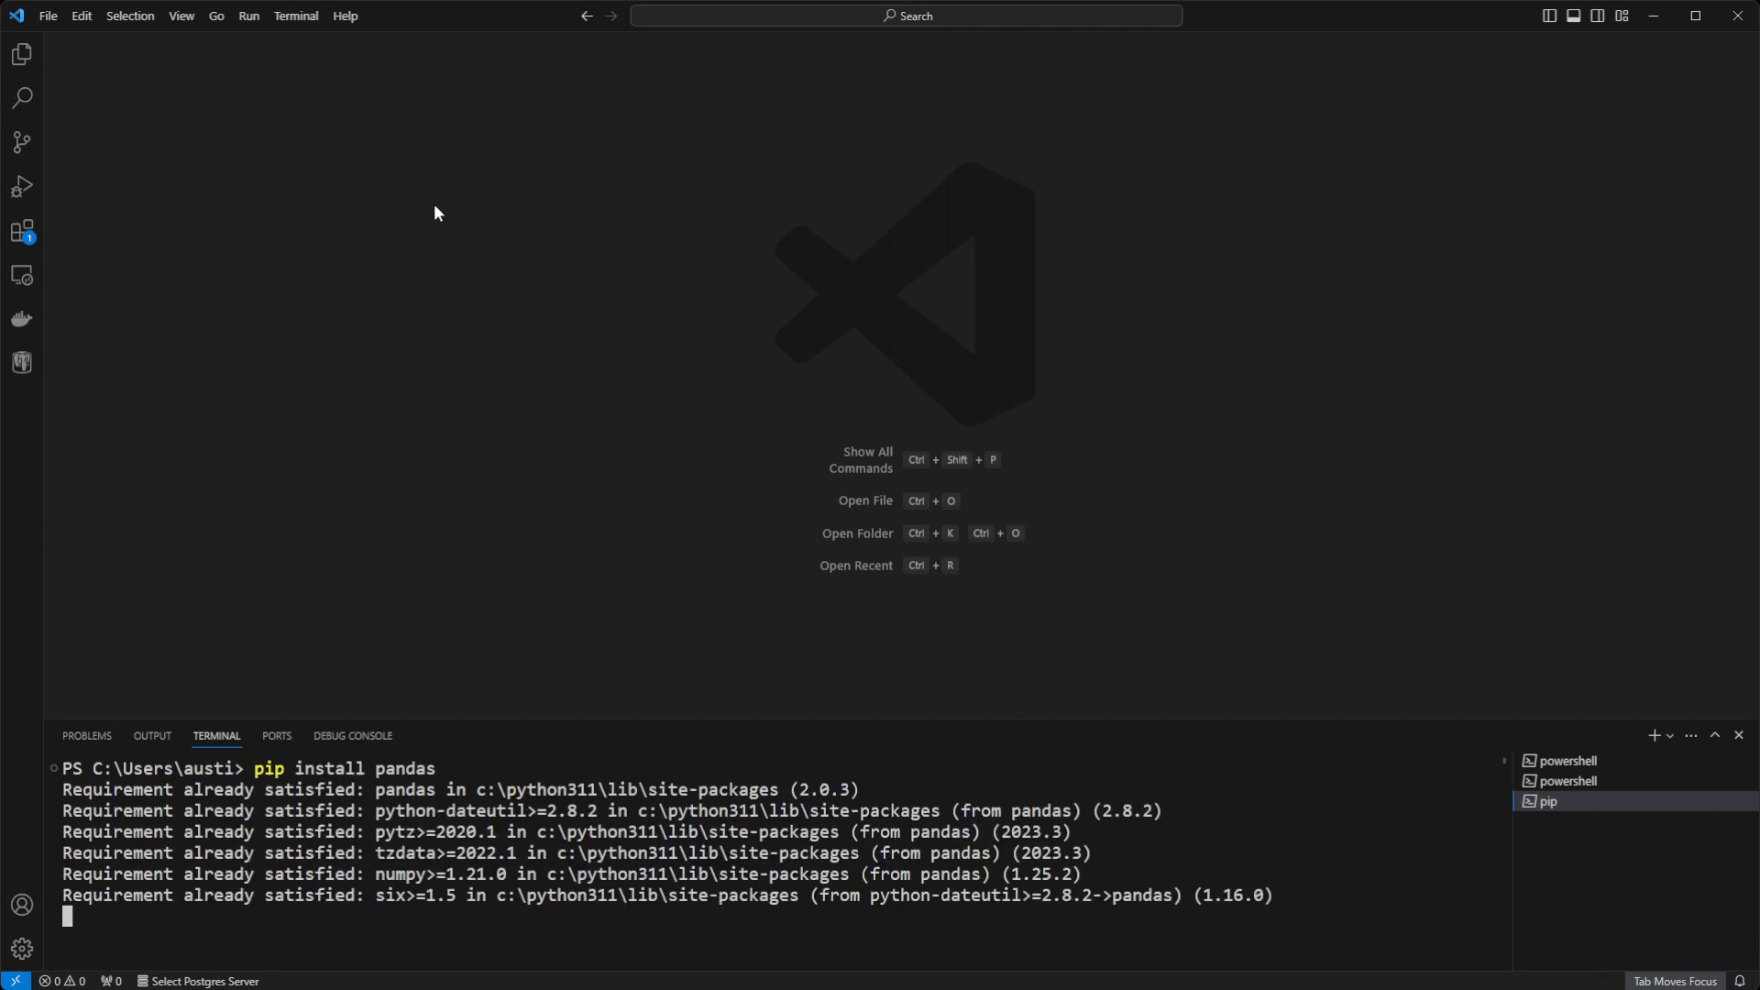